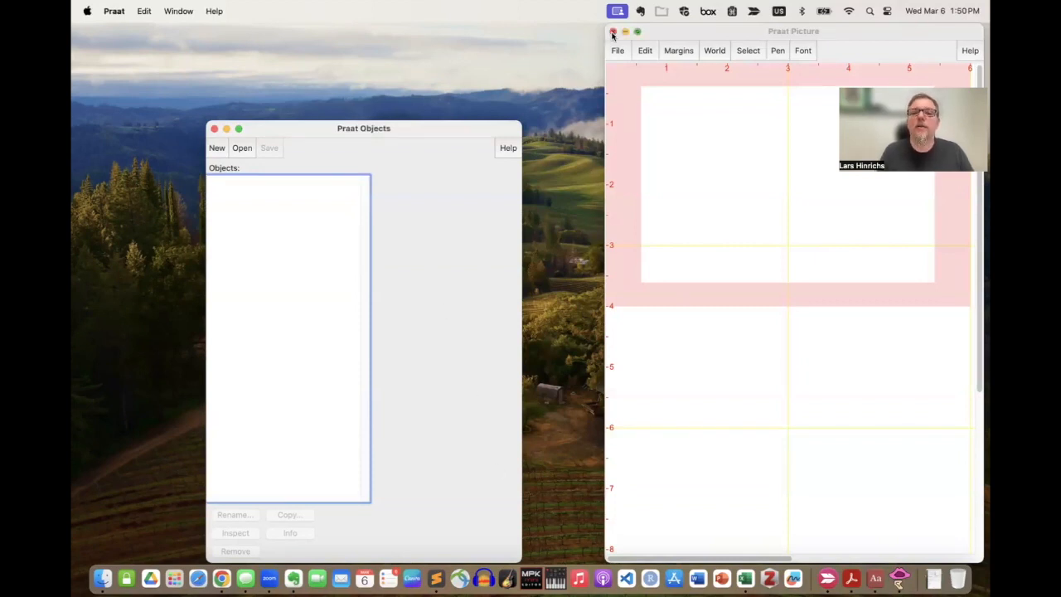
Close the Praat Picture window and browse to the je-1987-ks-f-in1 sound file
click(614, 32)
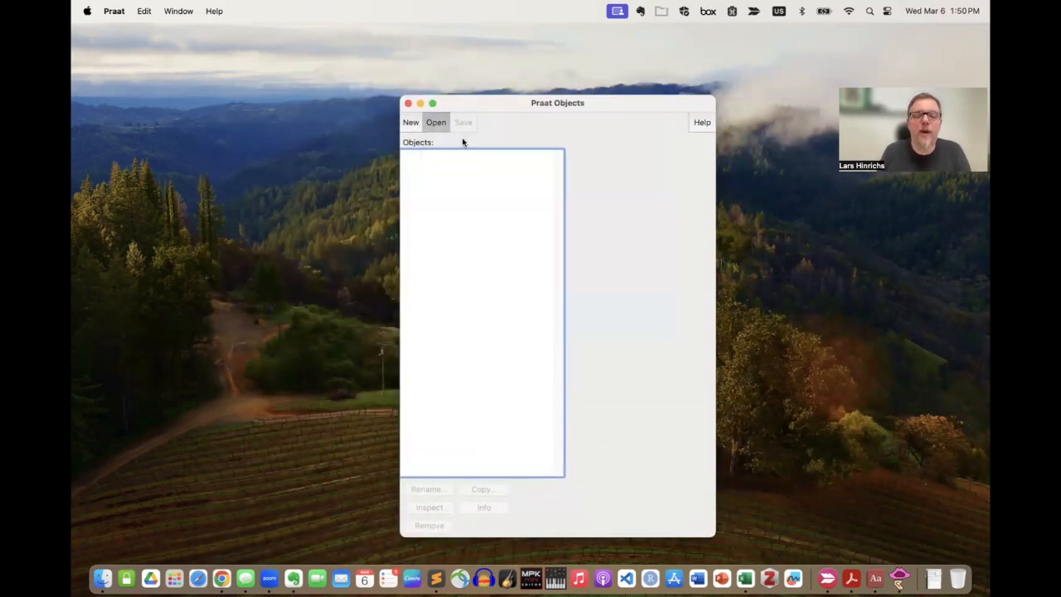
click(435, 122)
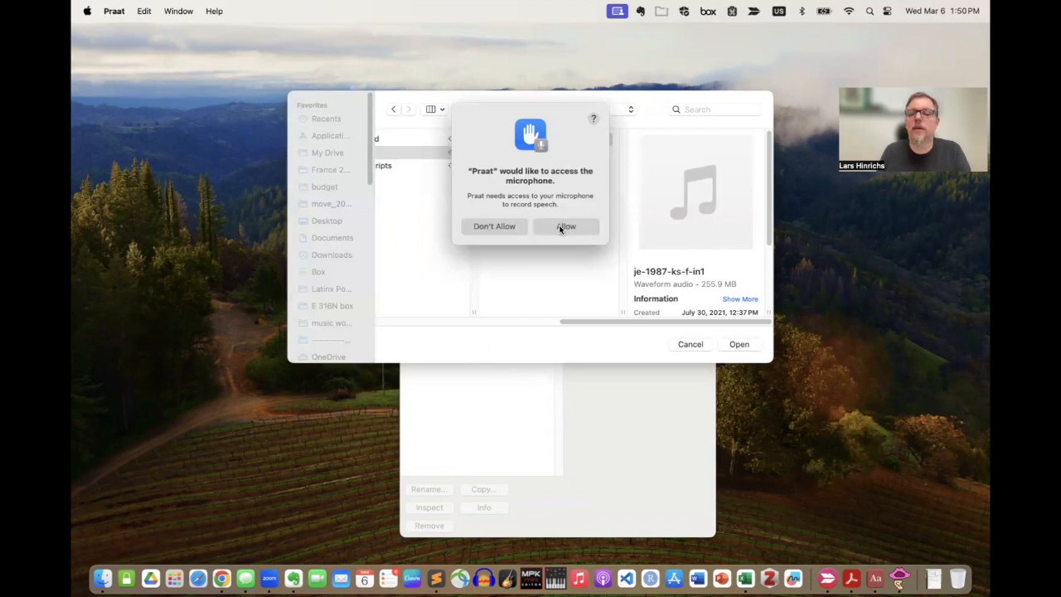
Allow microphone access and set up a TextGrid with tiers 'speaker interview' and no point tiers
click(567, 226)
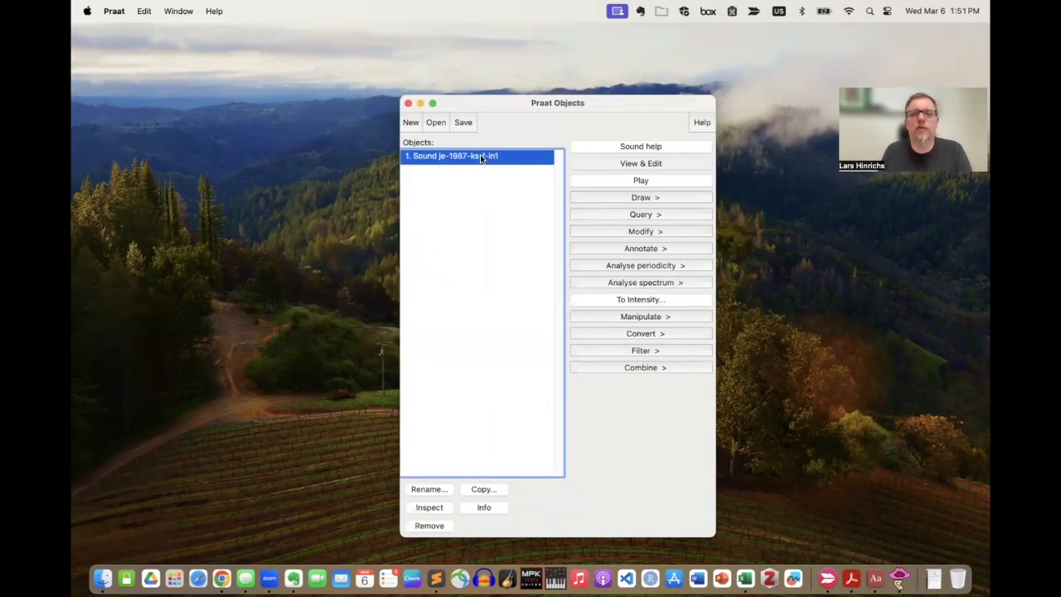
click(645, 248)
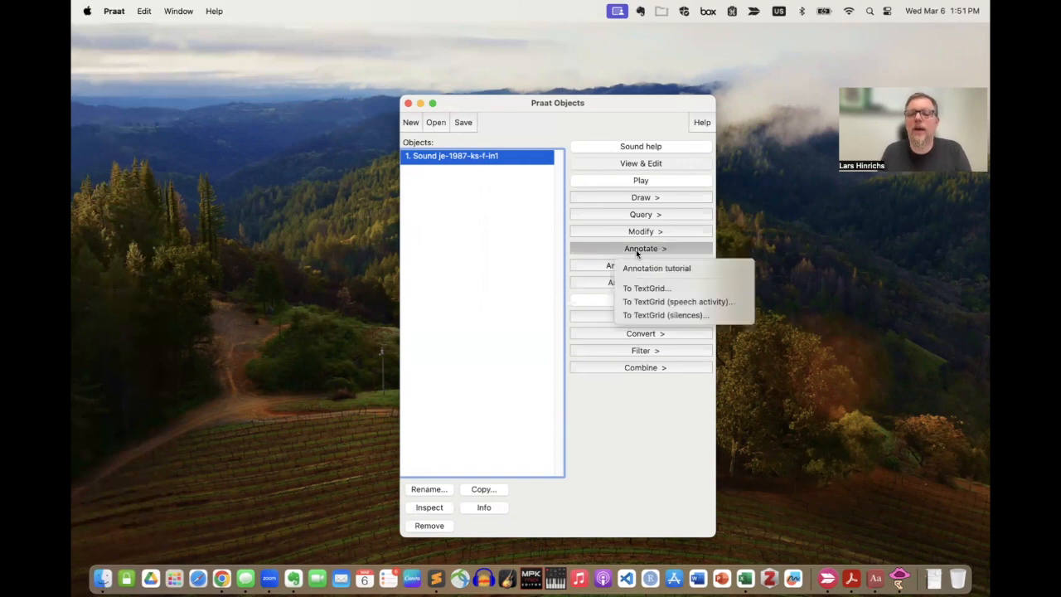
click(641, 248)
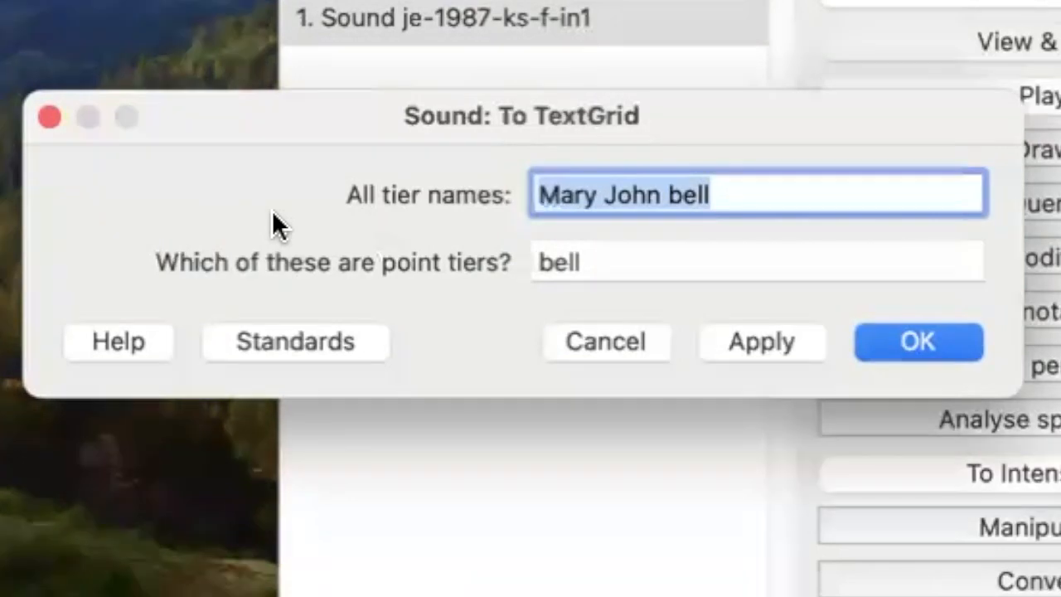
text(speaker)
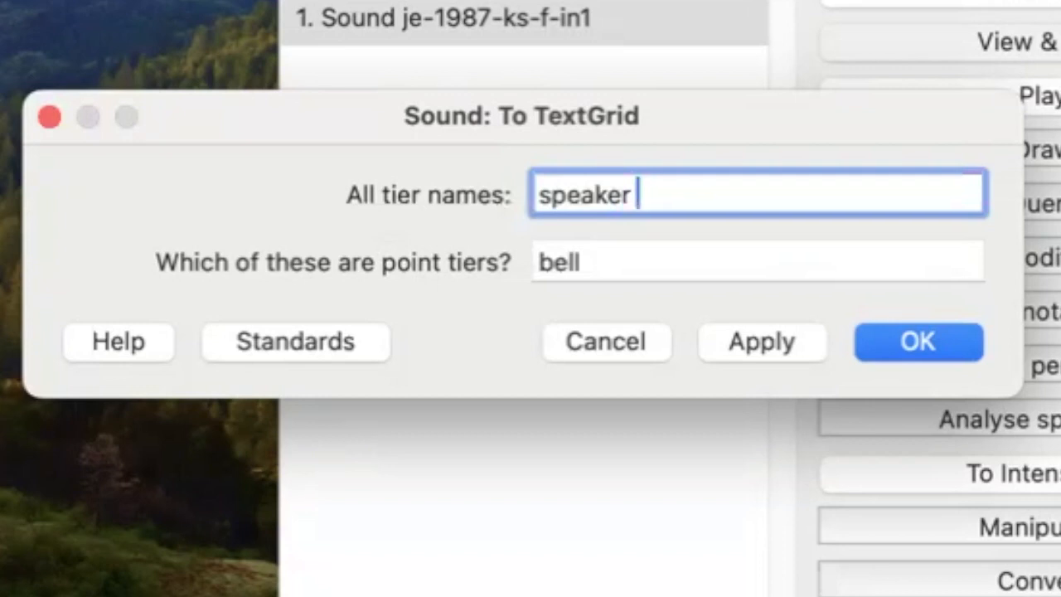
text(interview)
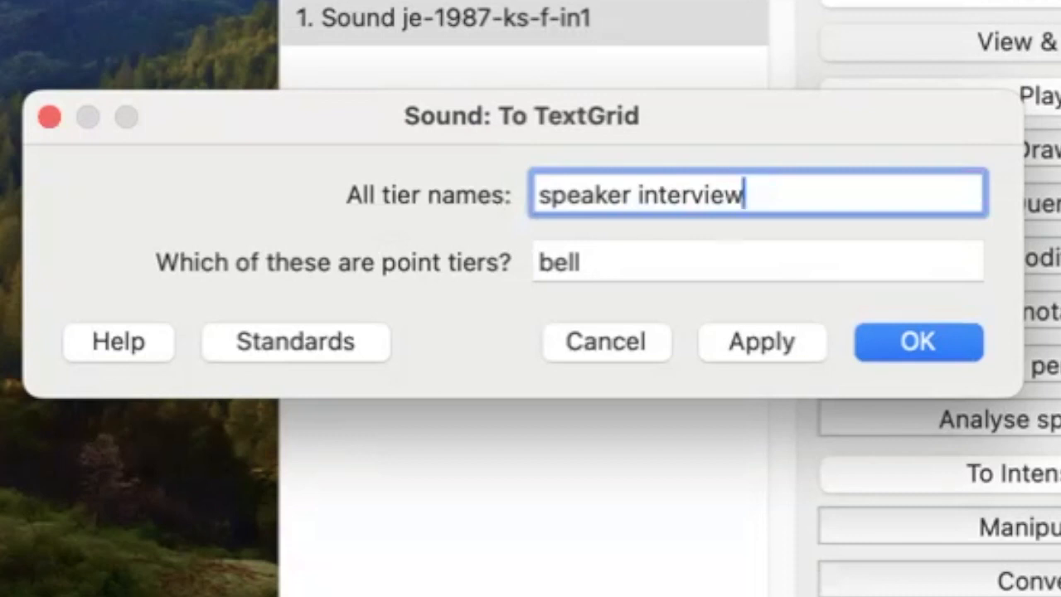
mouse_move(278, 228)
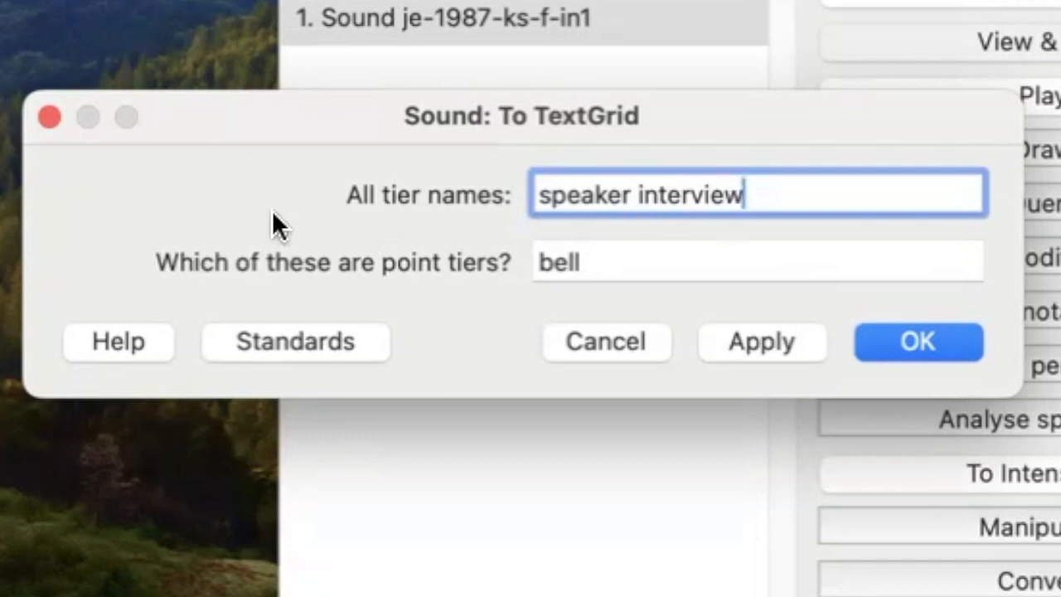
mouse_move(597, 262)
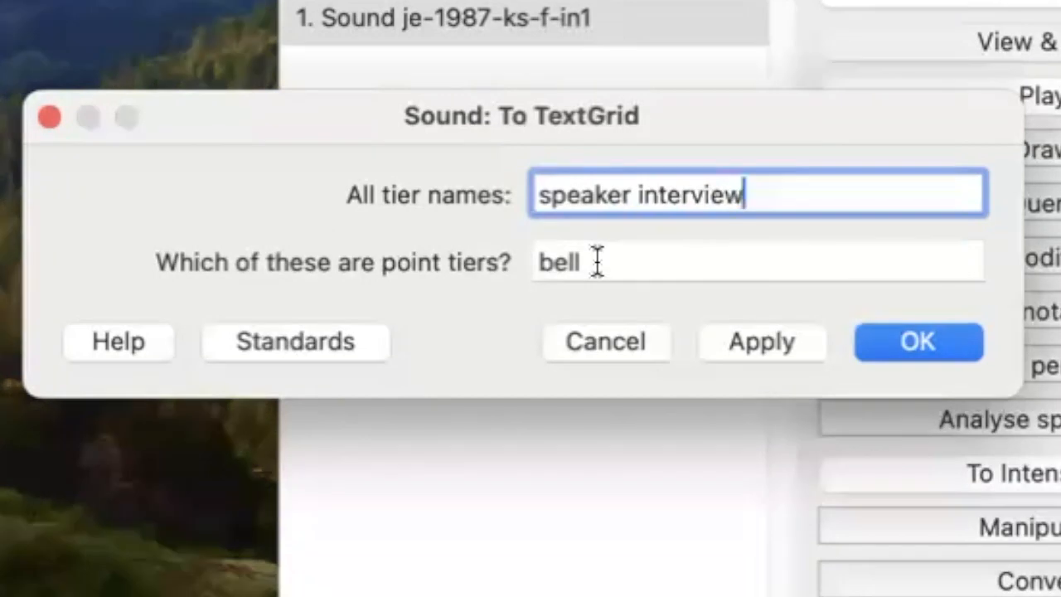
mouse_move(531, 298)
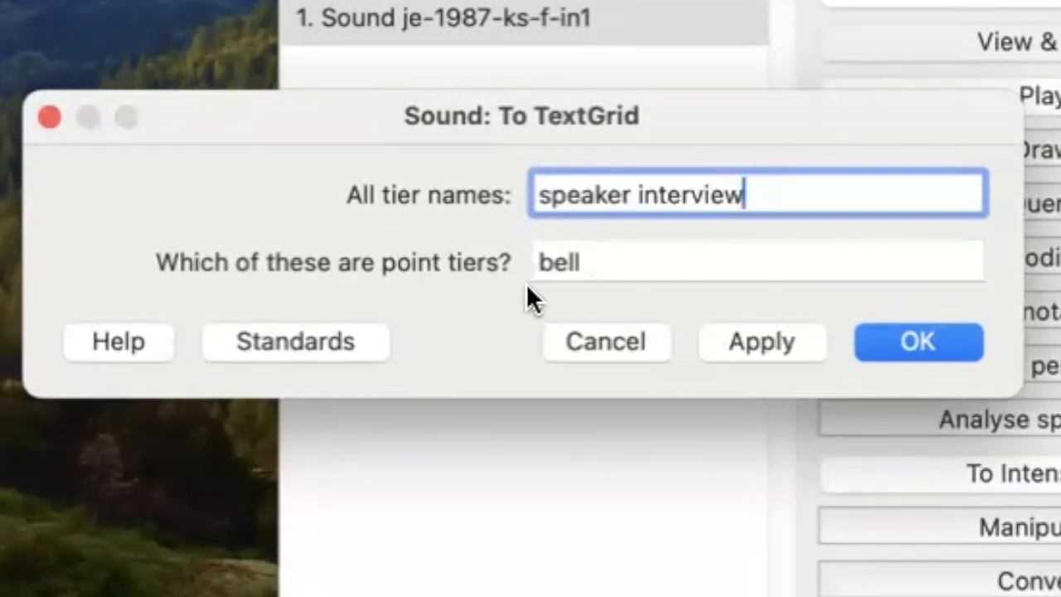
click(560, 261)
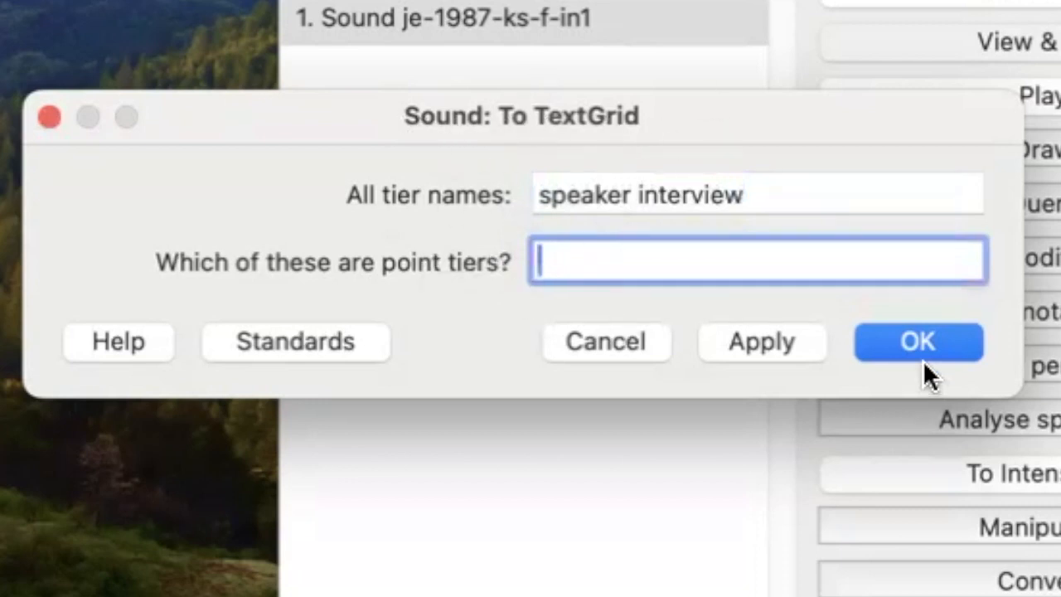
Confirm the To TextGrid settings to create the je-1987-ks-f-in1 TextGrid
click(918, 341)
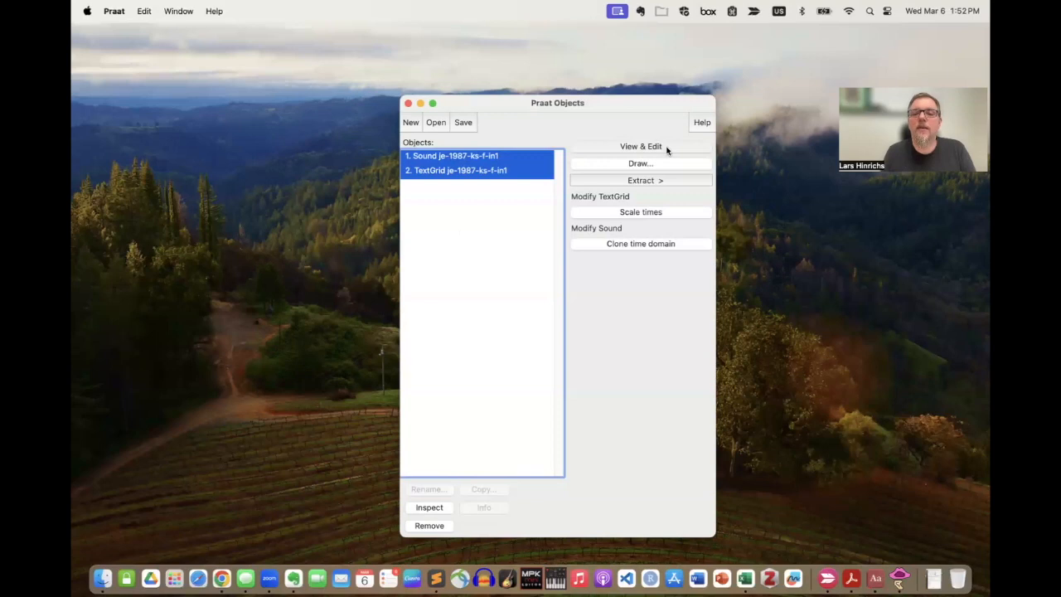
Open the sound with its TextGrid in the editor and select roughly 18.8–22.2 s
click(641, 146)
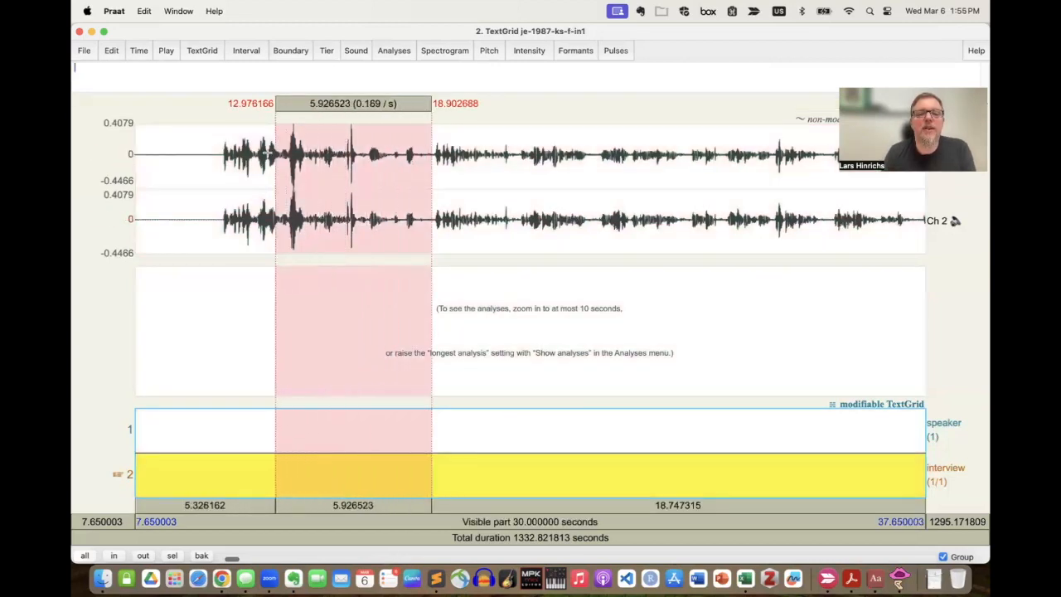
drag(277, 153, 214, 153)
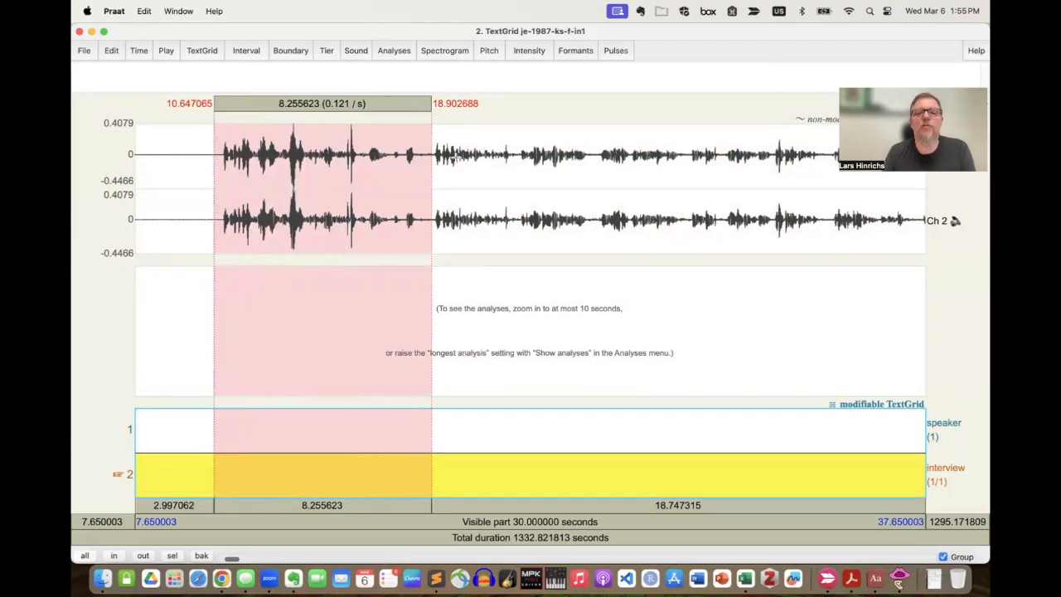
click(424, 154)
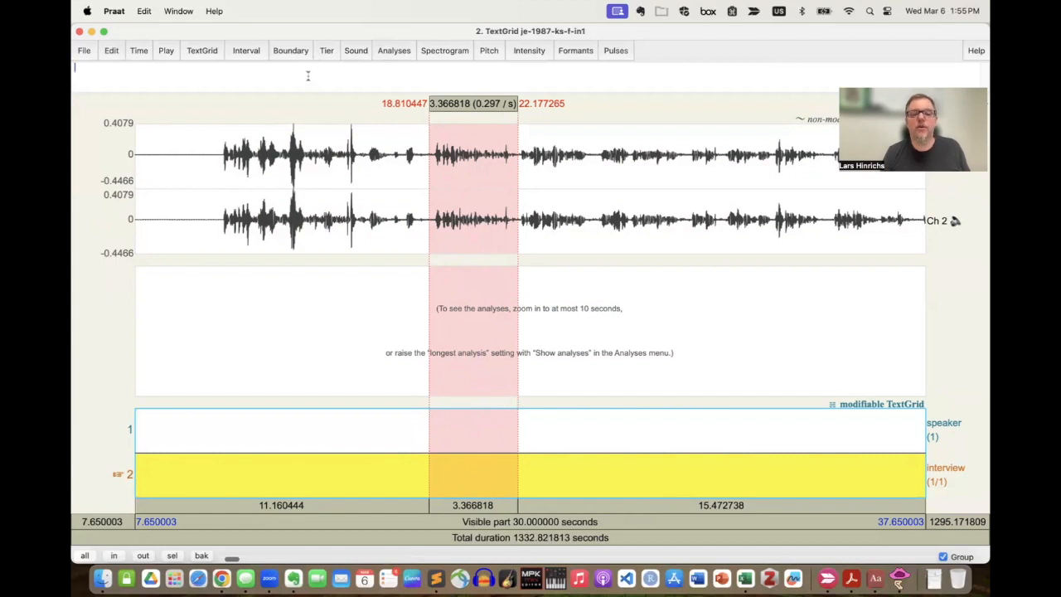
mouse_move(417, 437)
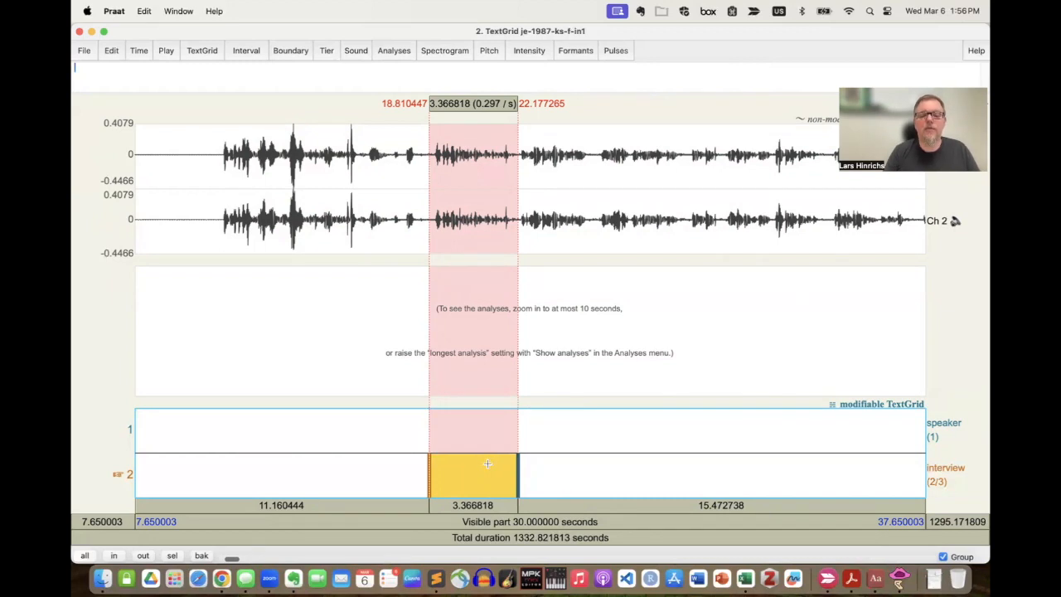
Label the 18.8–22.2 s interview interval with 'what … up to now as far … concerned'
text(what have you been doing)
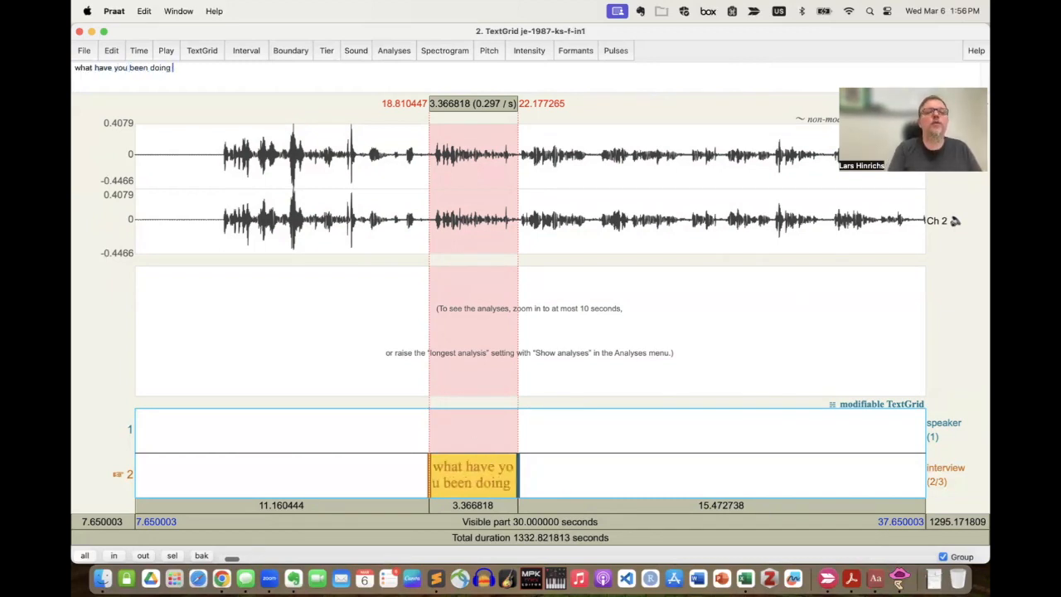
text(up to now as far as your speech is c)
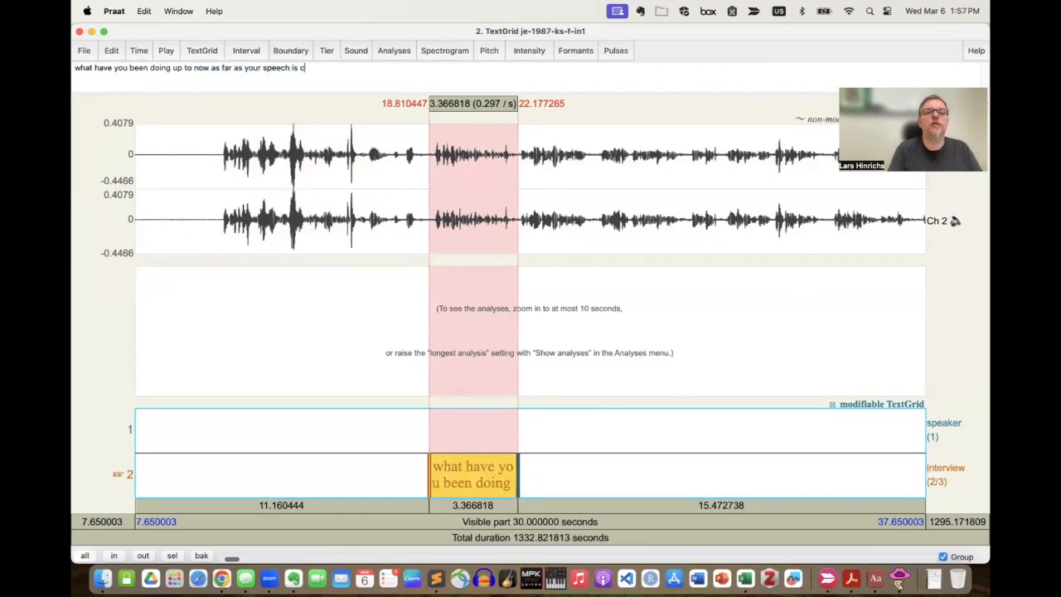
text(oncerned)
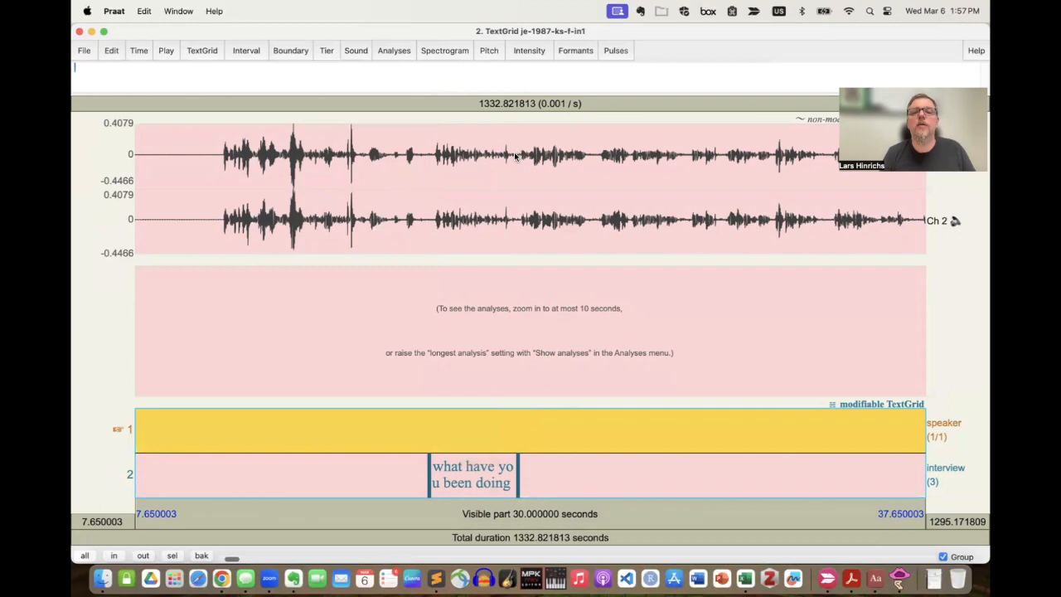
Bound the 'ok well i grew up in san antonio' interval and mark the next stretch
click(514, 155)
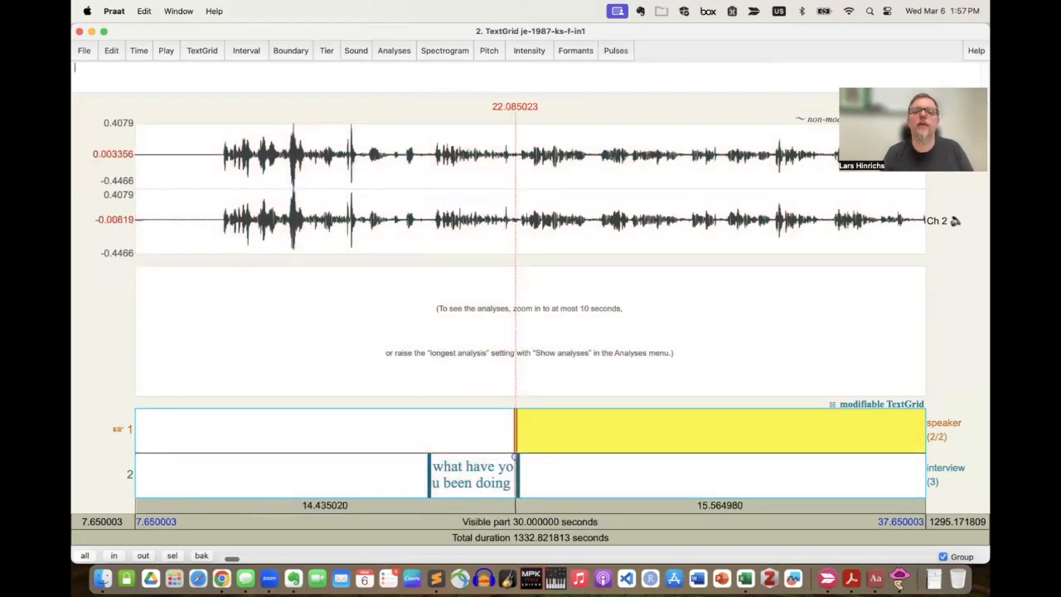
mouse_move(636, 177)
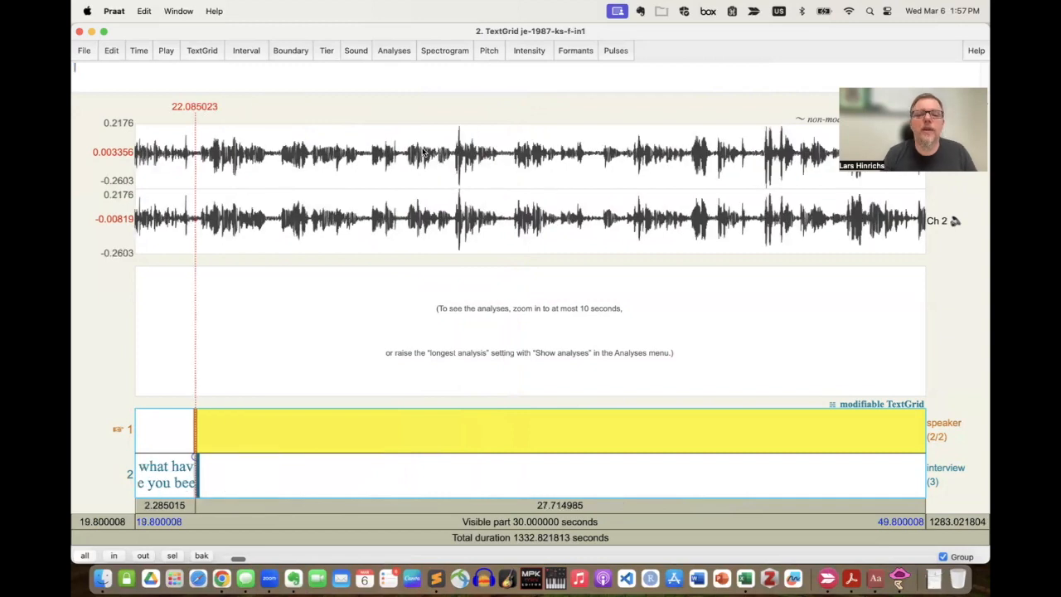
click(410, 154)
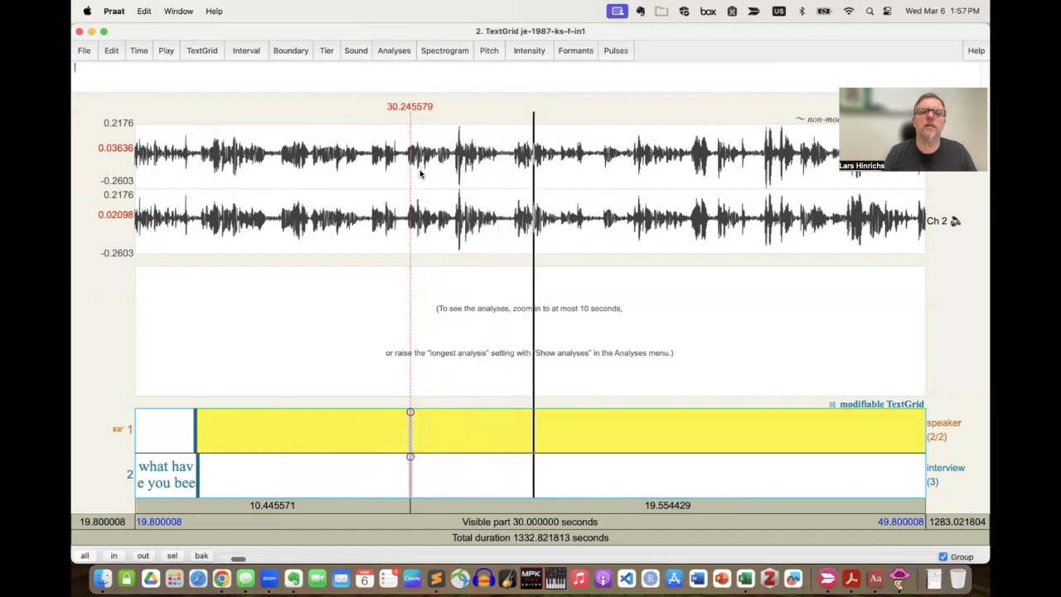
click(586, 166)
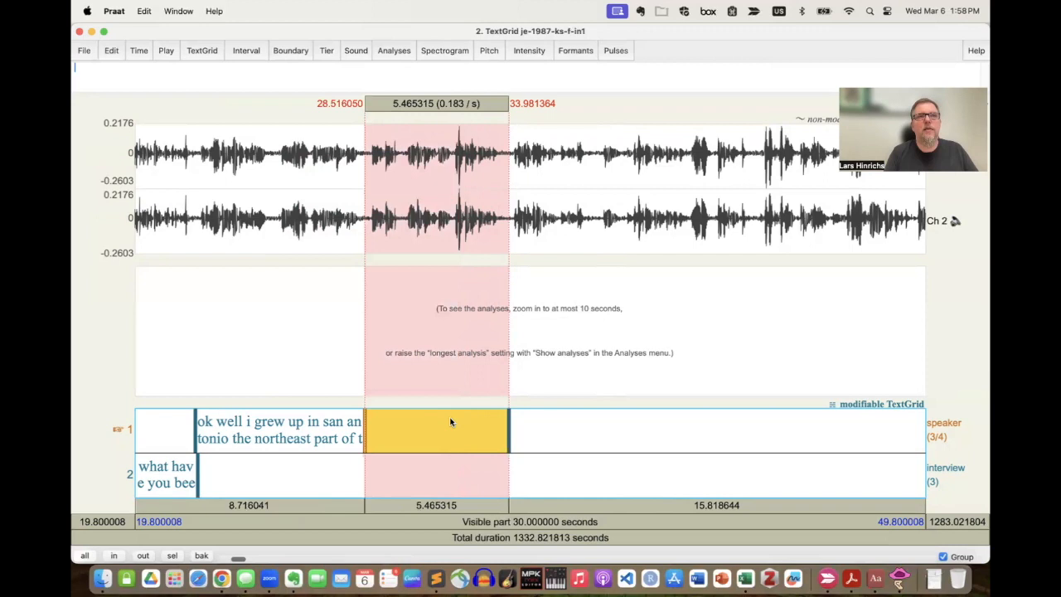
Enter 'uh hispanic my grandparents are my grandfather is from mexico' as the third speaker label
text(uh)
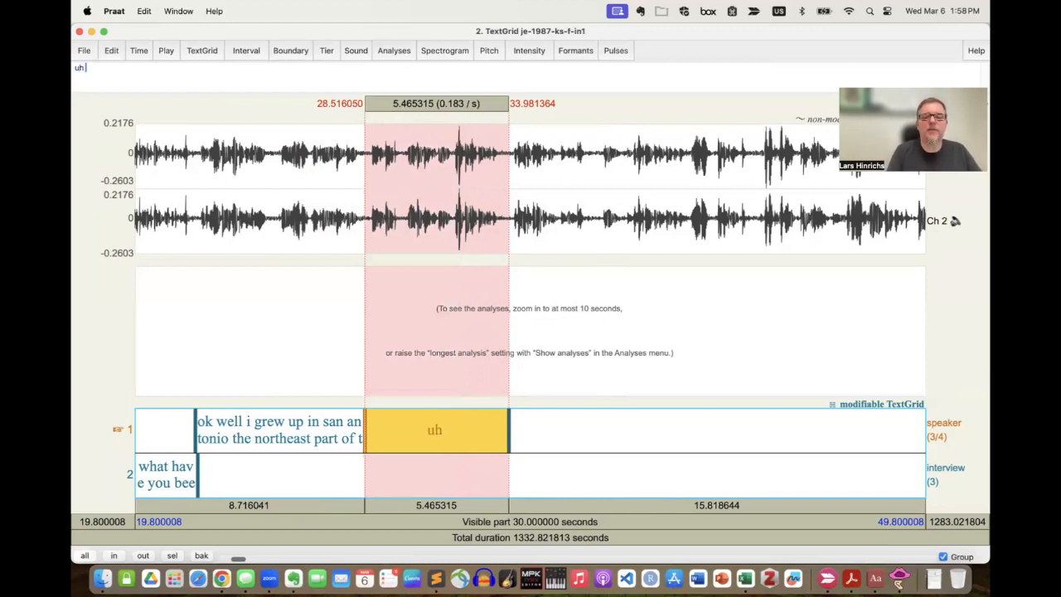
text(hispanic my grandparents are)
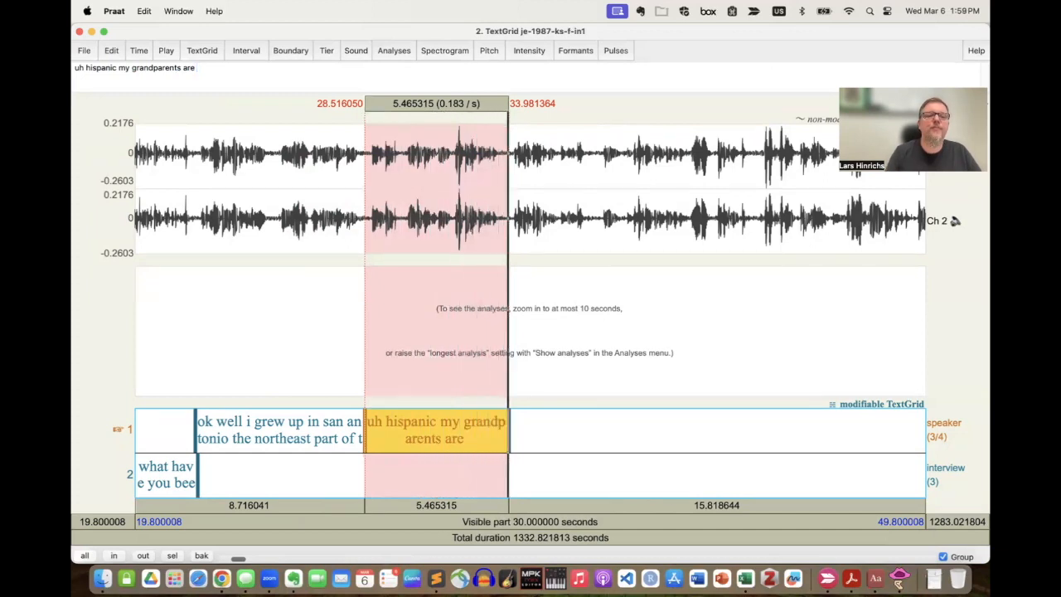
text(my grandfather is from mexico)
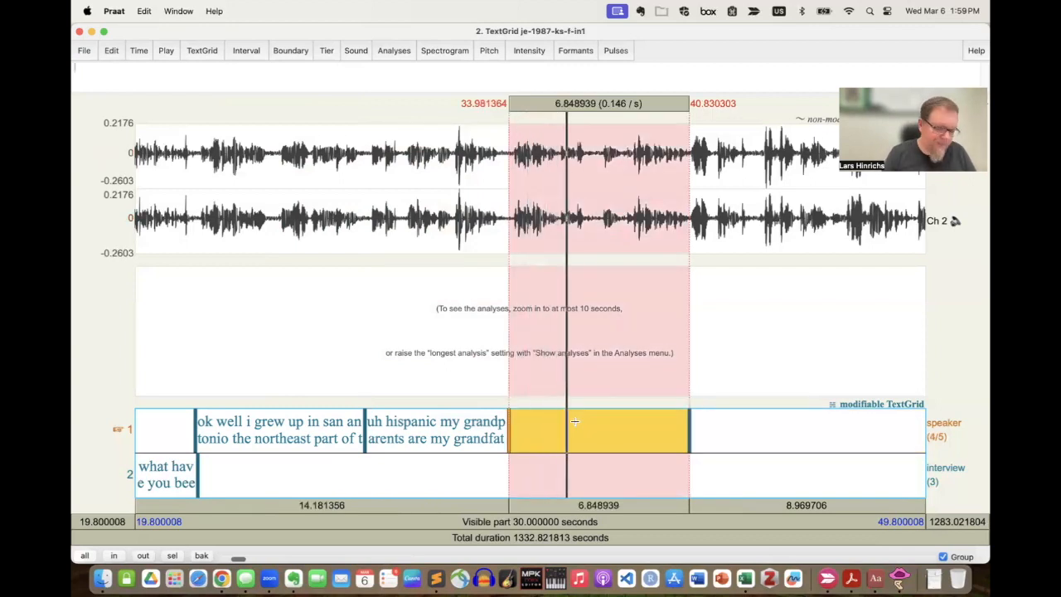
Label the fourth speaker interval 'my grandmother i believe was born in the states and tha…'
text(my grandmother)
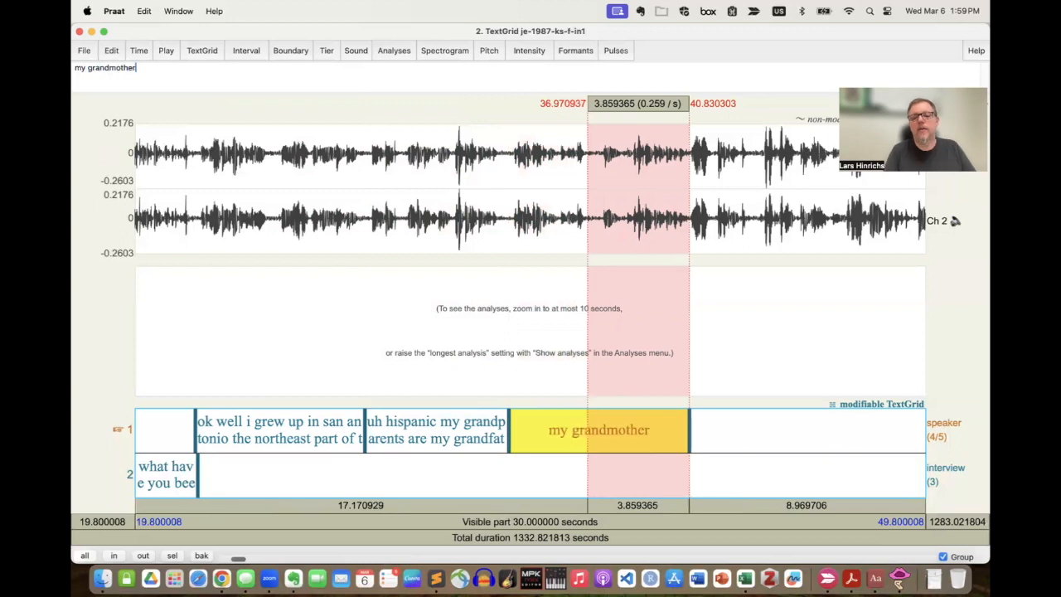
text(i believe was born in the states)
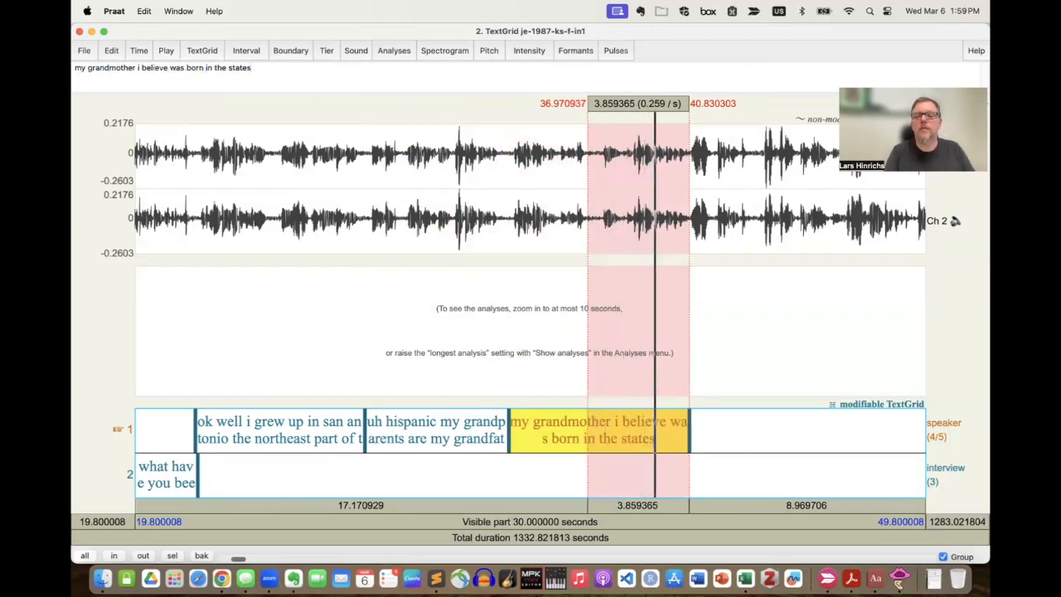
text(and that's)
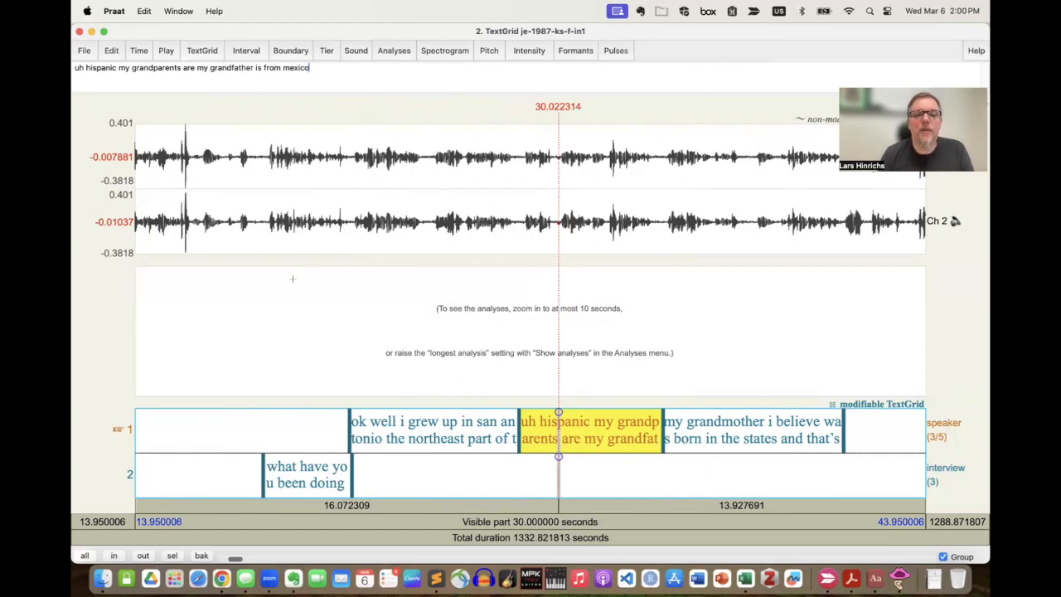
mouse_move(86, 555)
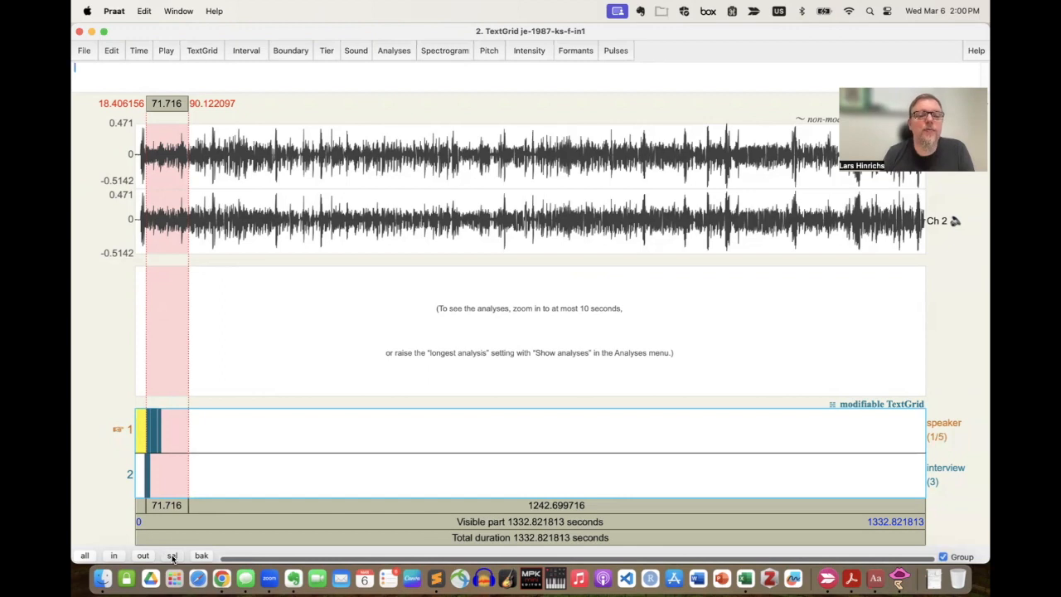
Zoom to the selection to finish the grandmother interval, then zoom out to the whole recording
click(172, 556)
text(my grandmother i believe was born in the states and that's basically it just a hispanic background)
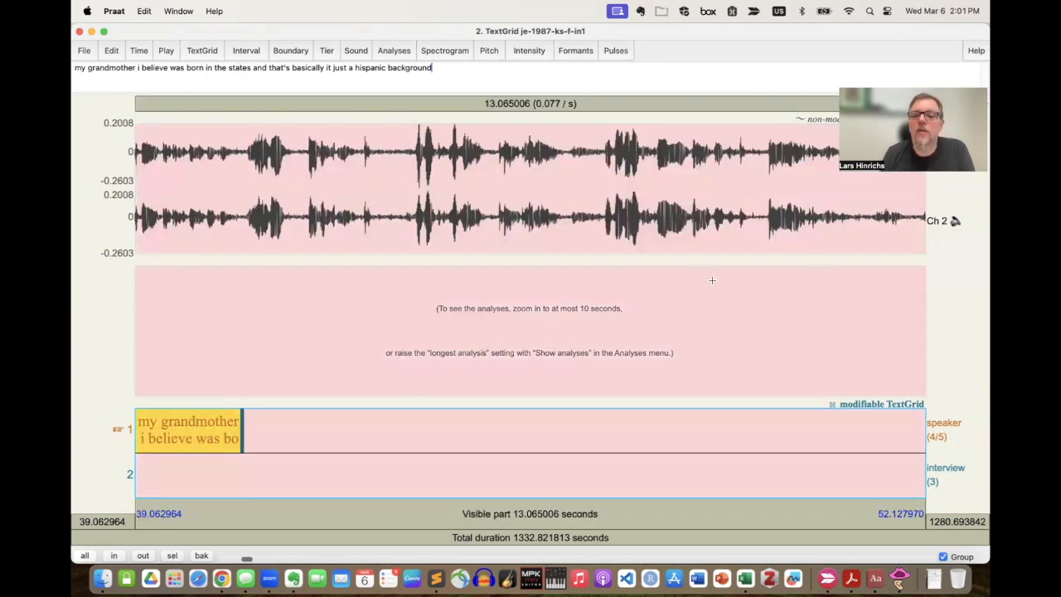
mouse_move(696, 431)
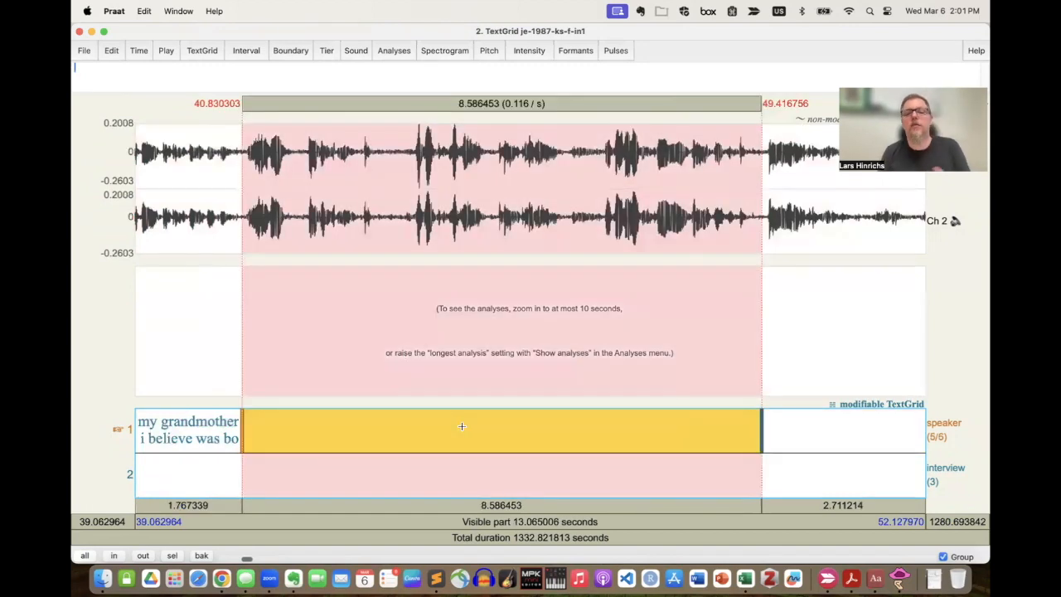
mouse_move(143, 555)
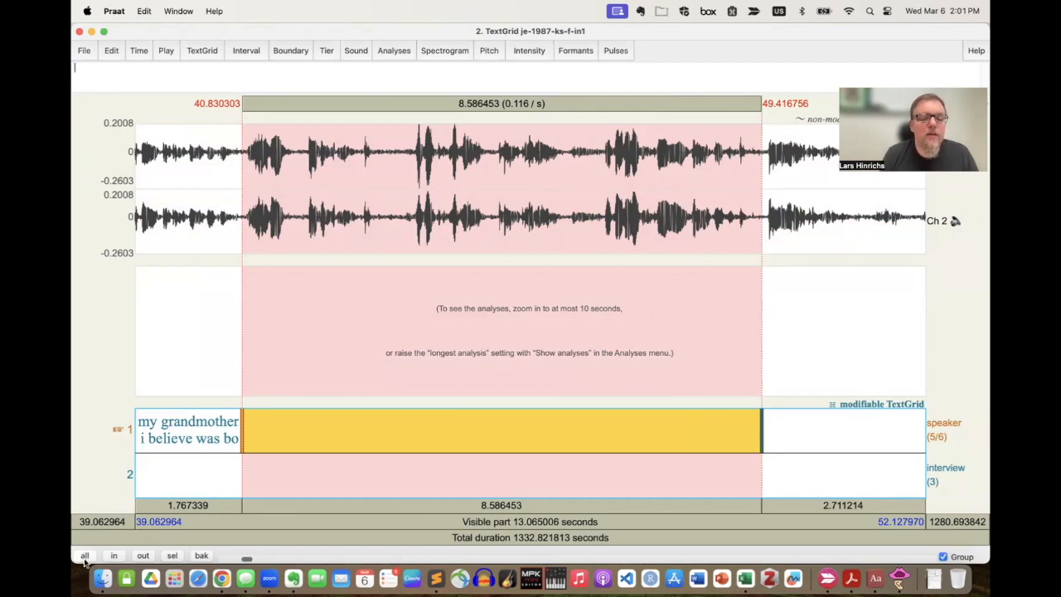
click(143, 555)
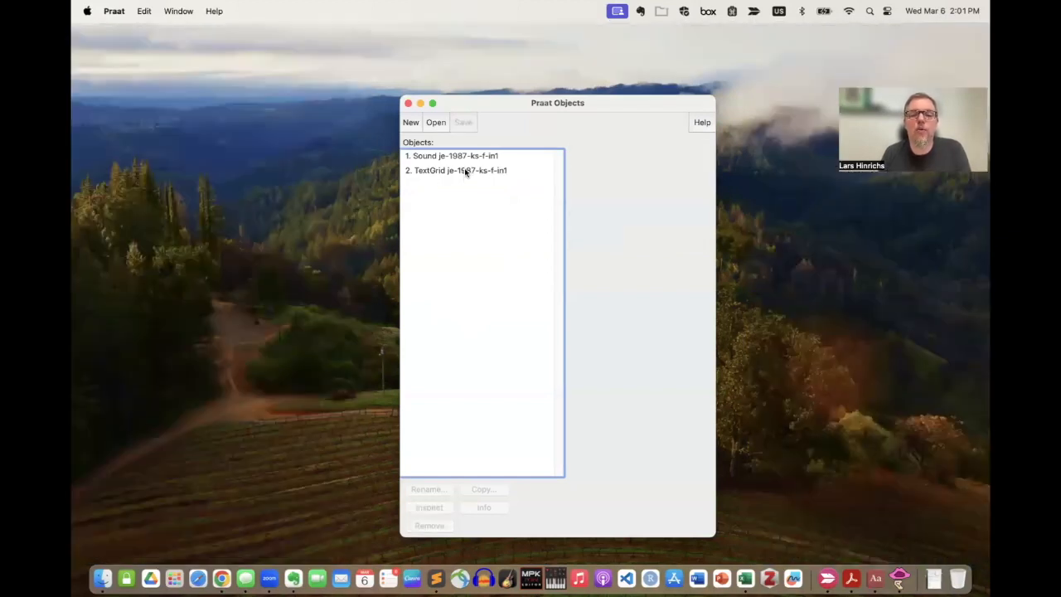
Select the je-1987-ks-f-in1 TextGrid object and show its list of save formats
click(456, 170)
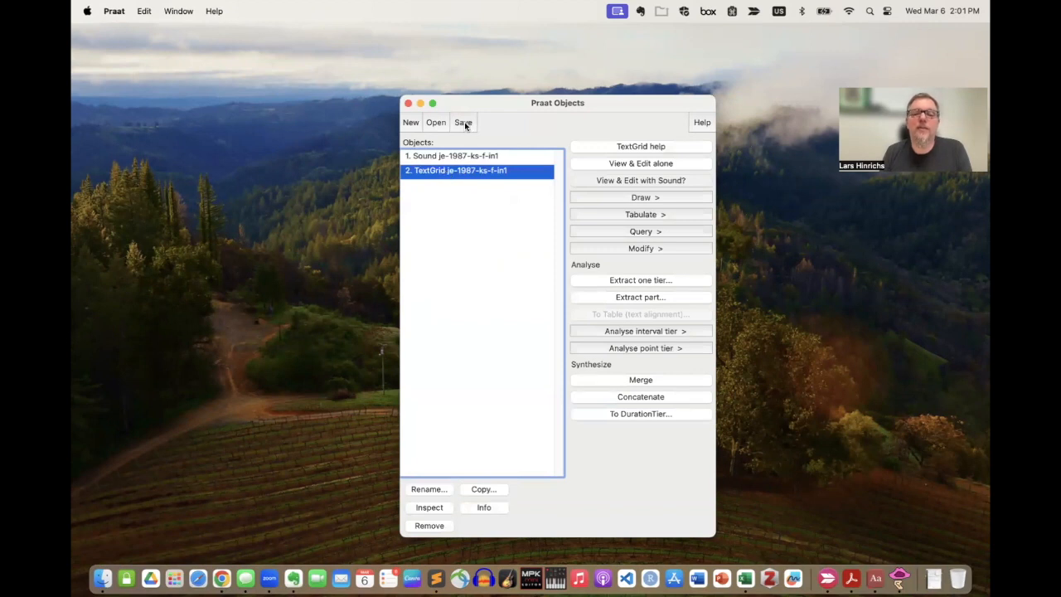
click(462, 122)
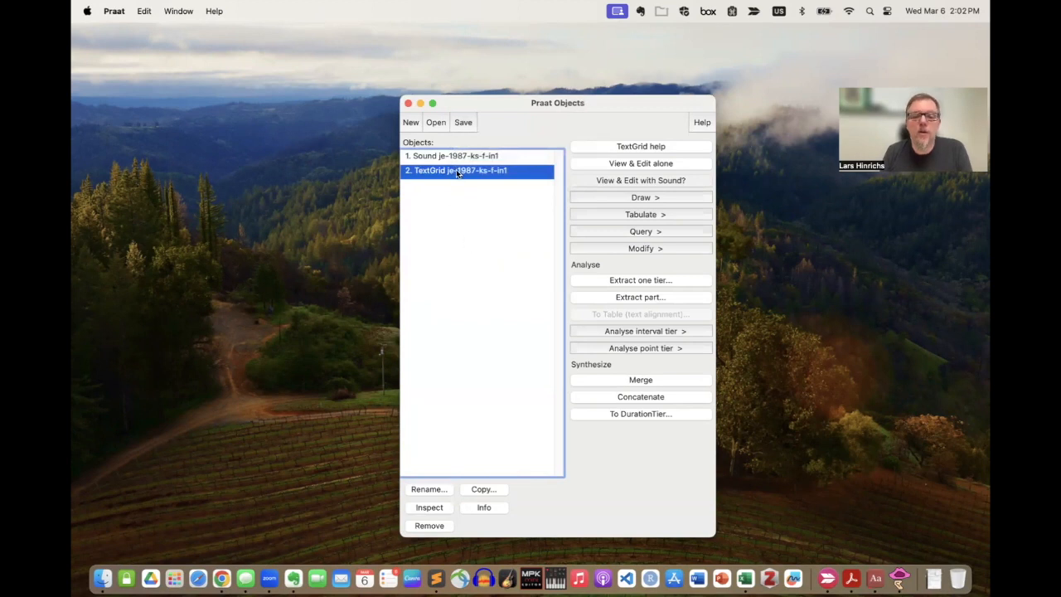
click(462, 122)
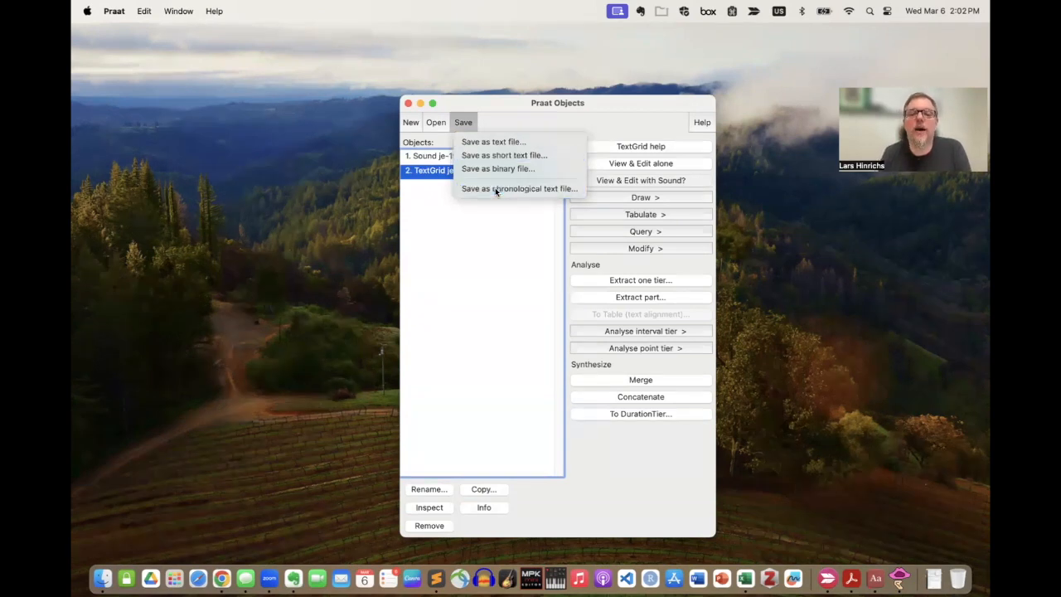
Save the TextGrid in chronological text format as je-1987-ks-f-in1.TextGrid on the Desktop
click(491, 141)
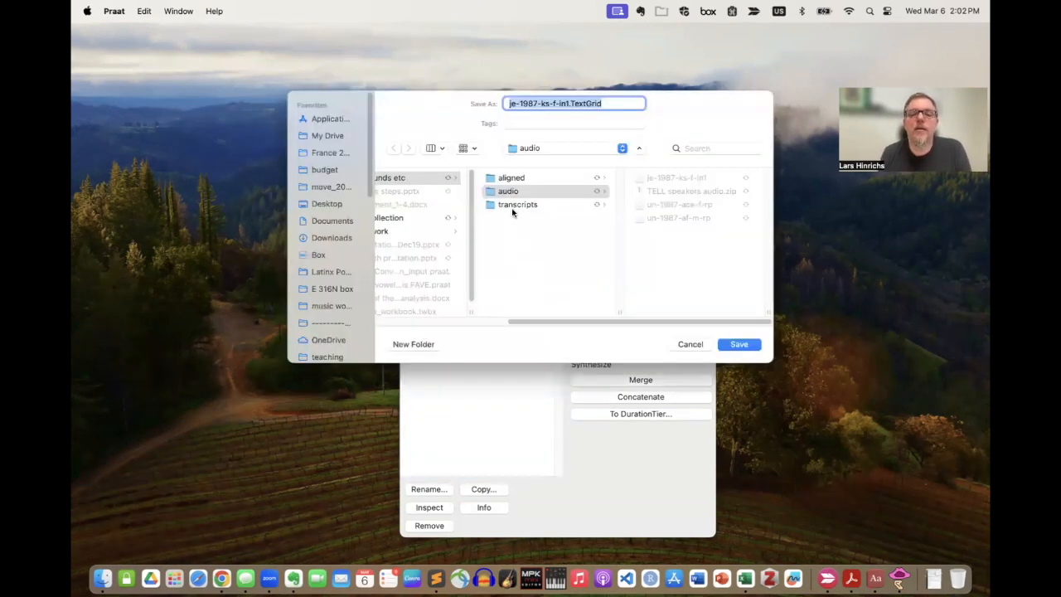
click(327, 204)
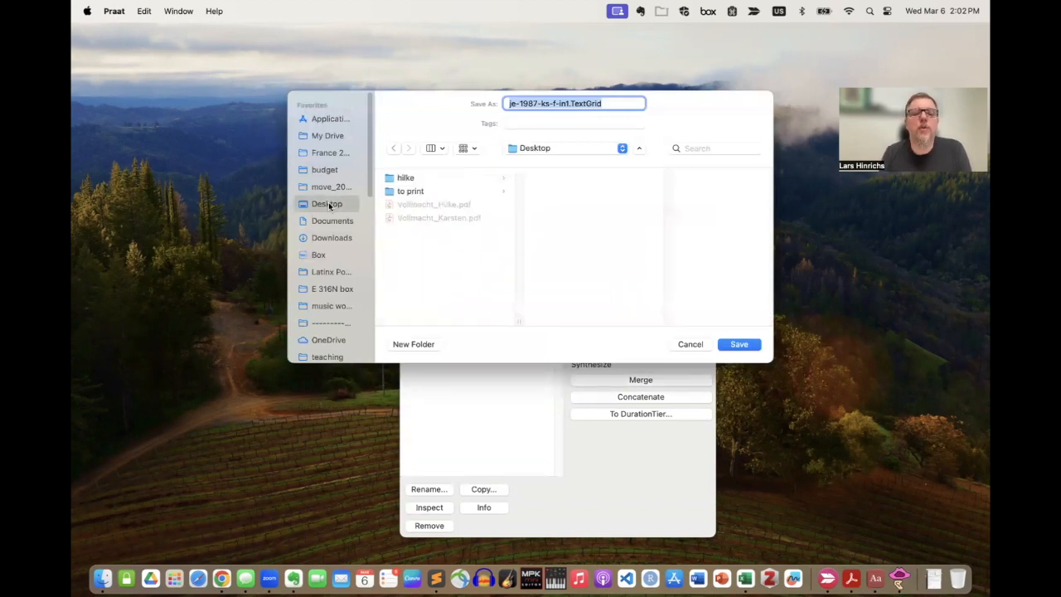
click(738, 344)
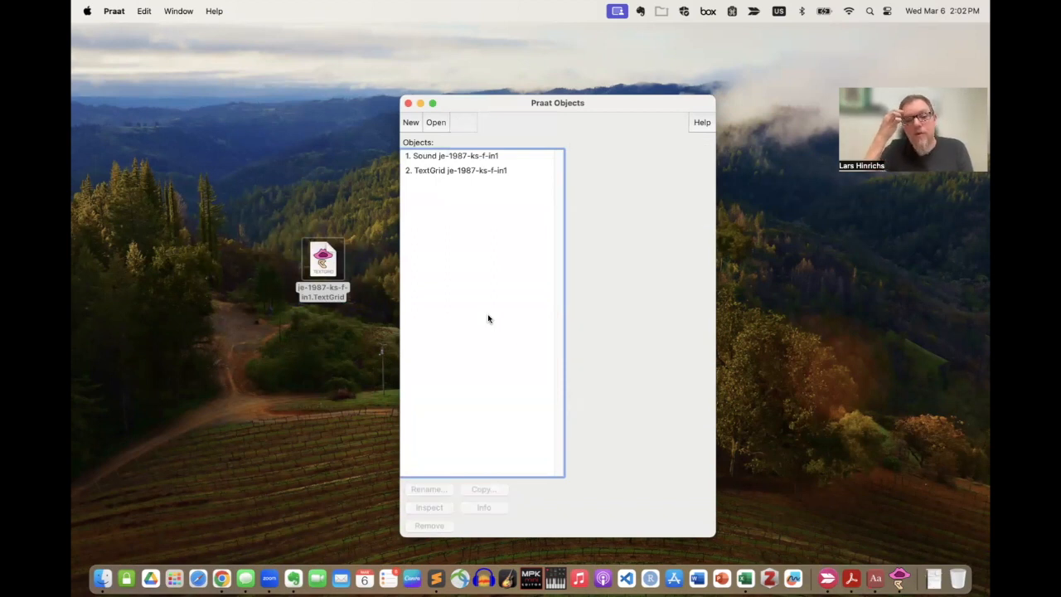
mouse_move(311, 261)
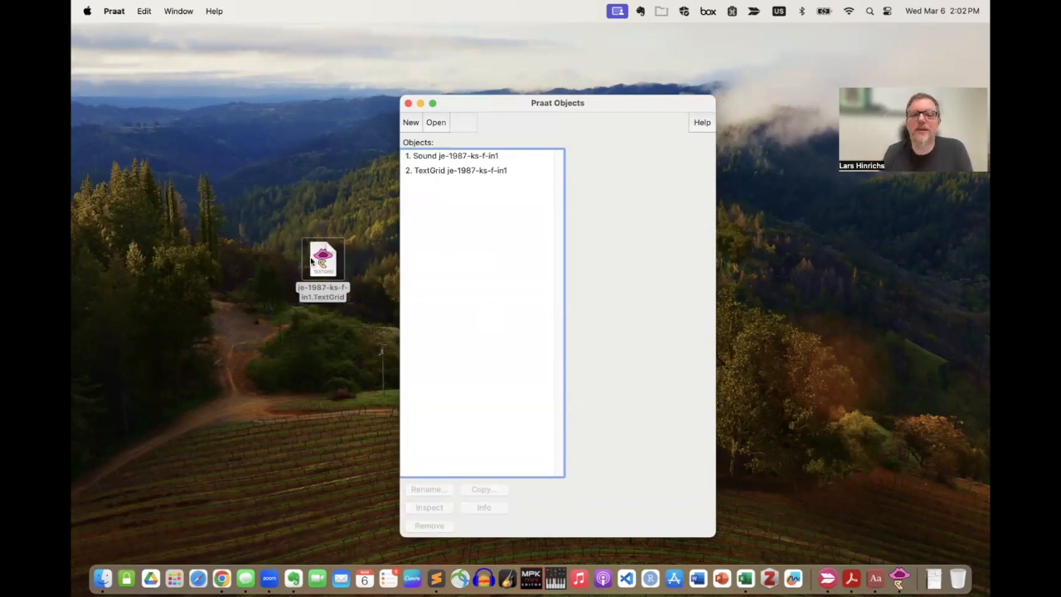
mouse_move(450, 227)
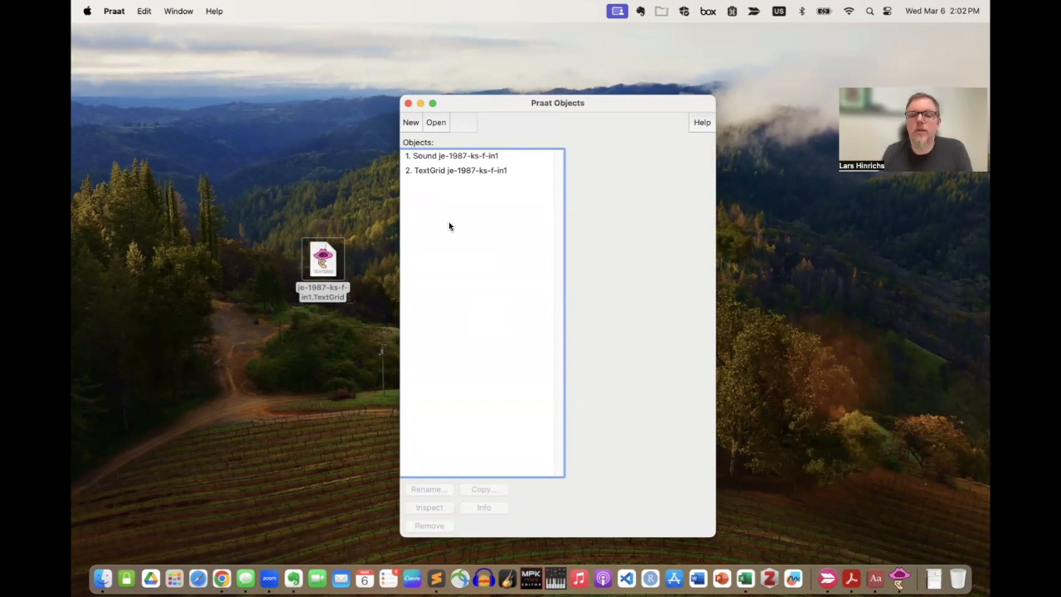